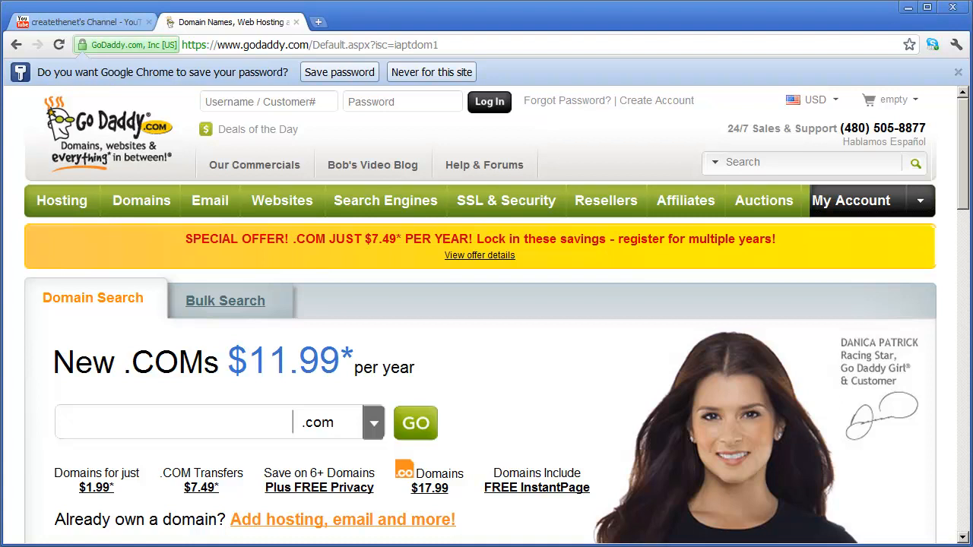
Enter the account username and password in the header login fields and log in
click(175, 423)
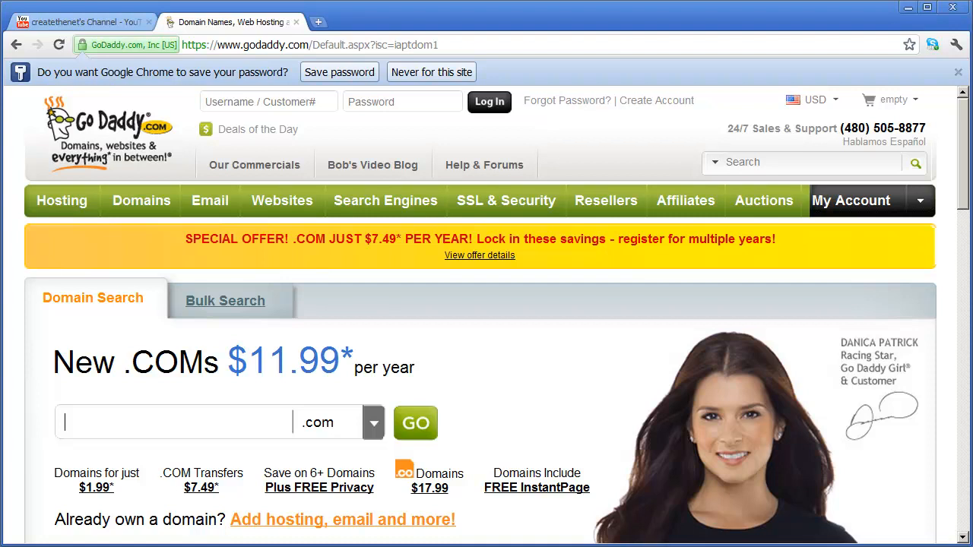
click(173, 422)
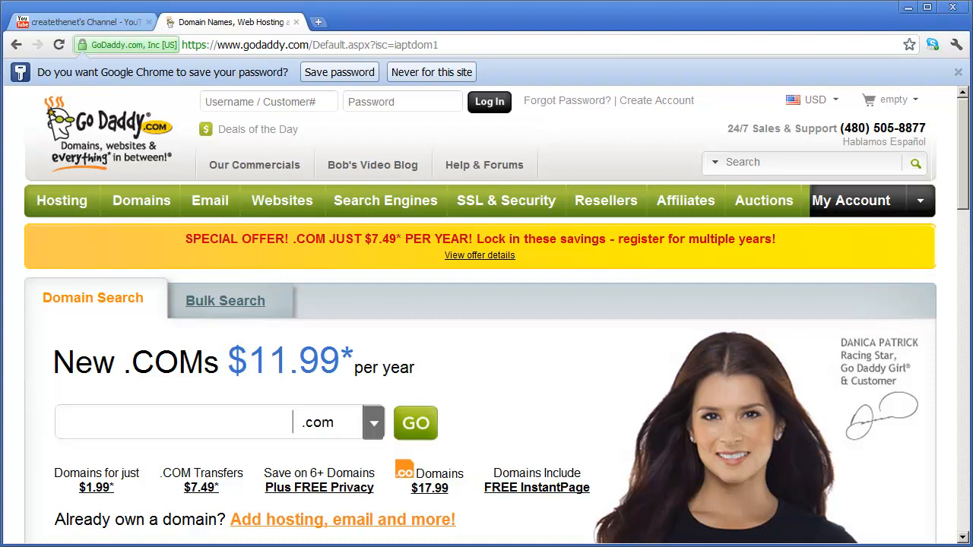
click(175, 422)
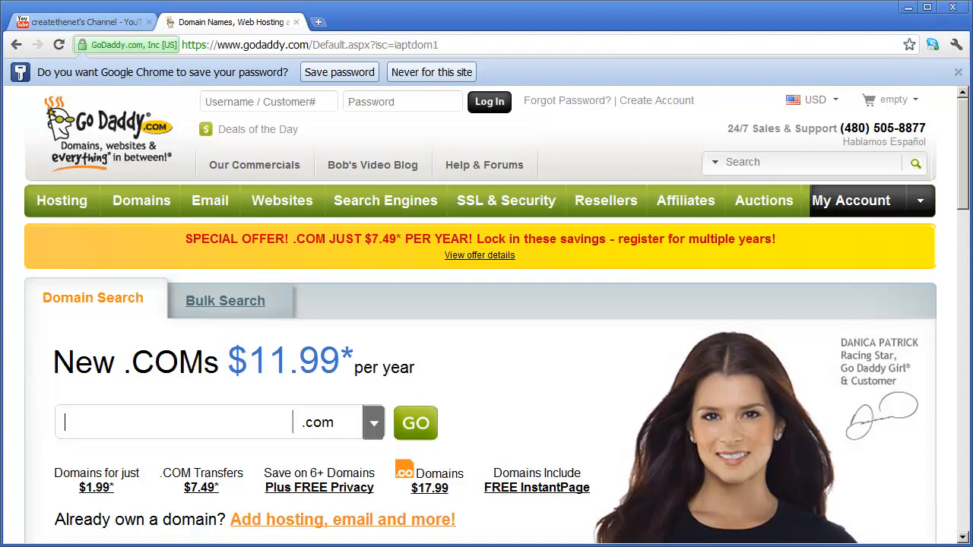
mouse_move(727, 404)
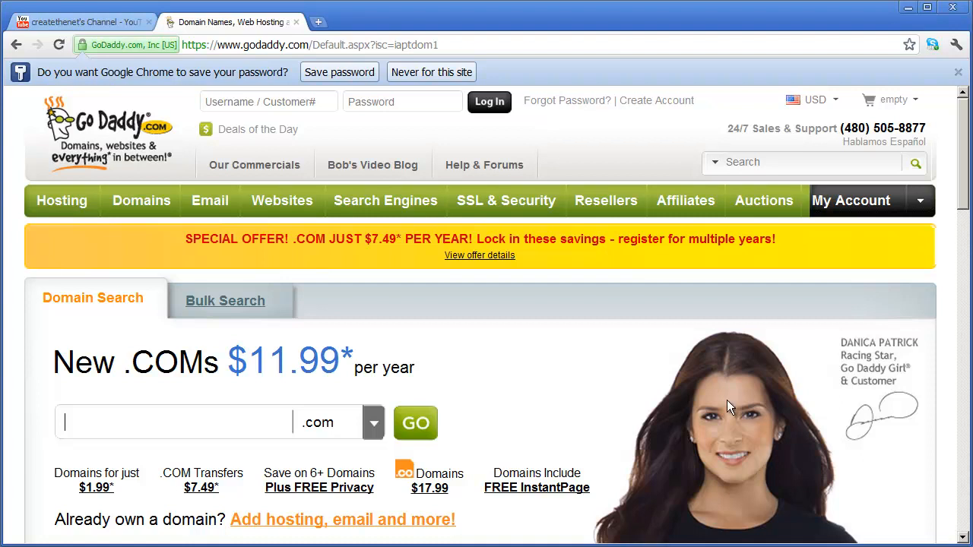
click(268, 100)
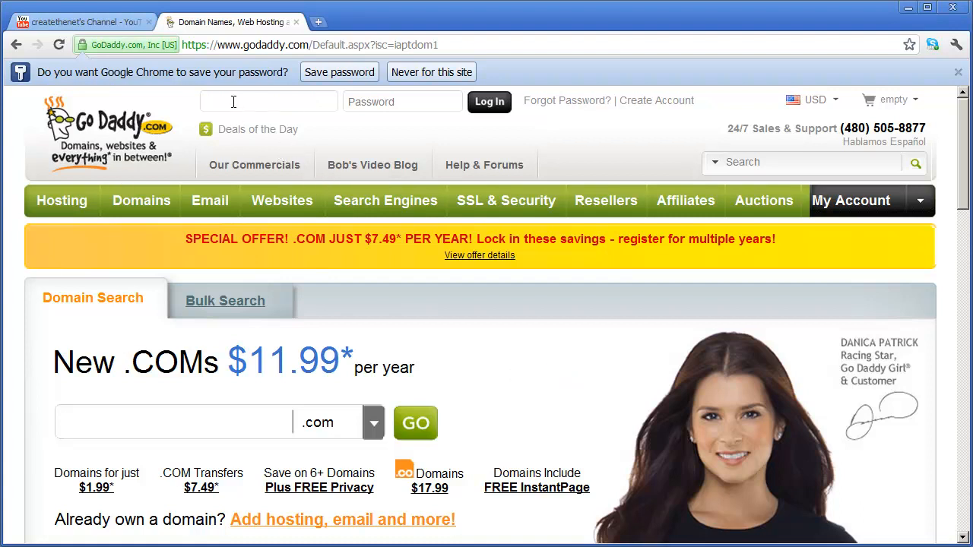
click(261, 100)
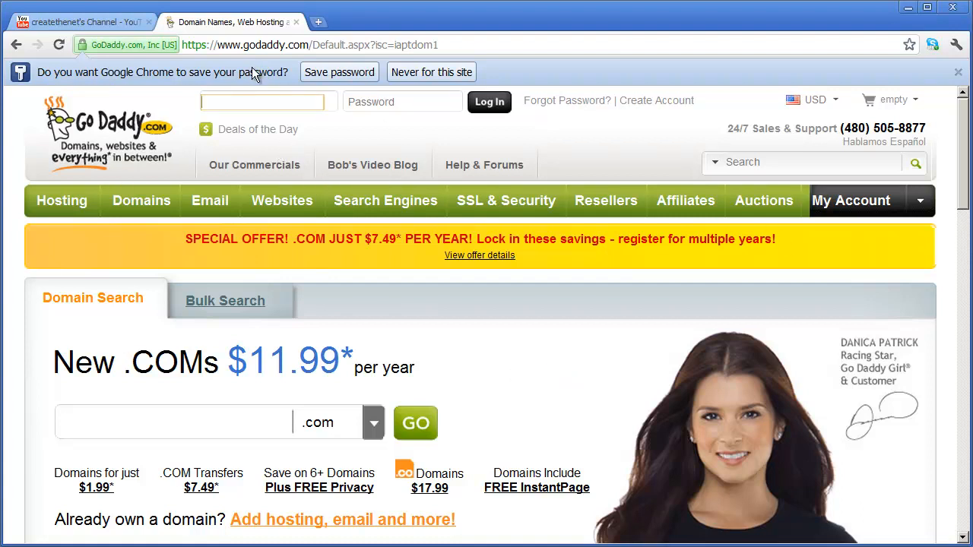
click(393, 100)
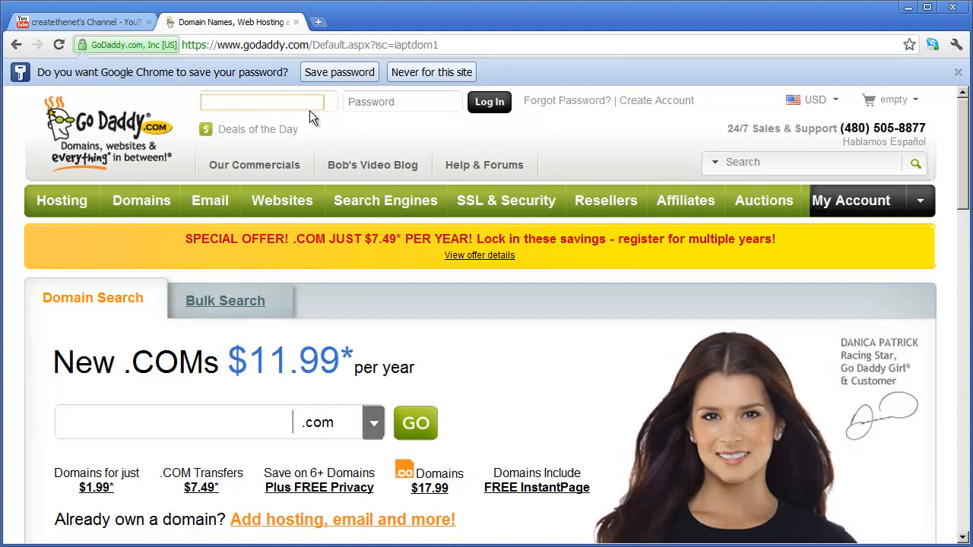
text(timothyb92834)
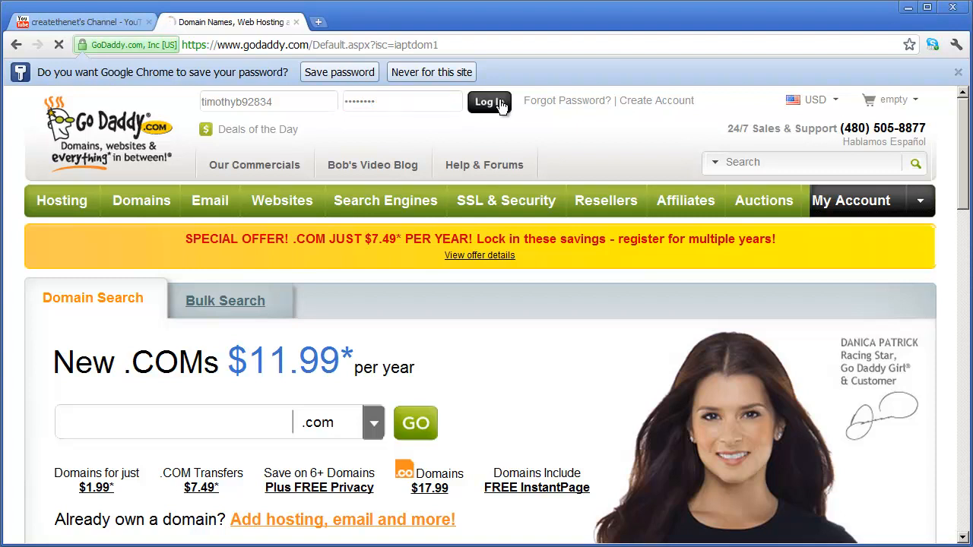
click(490, 100)
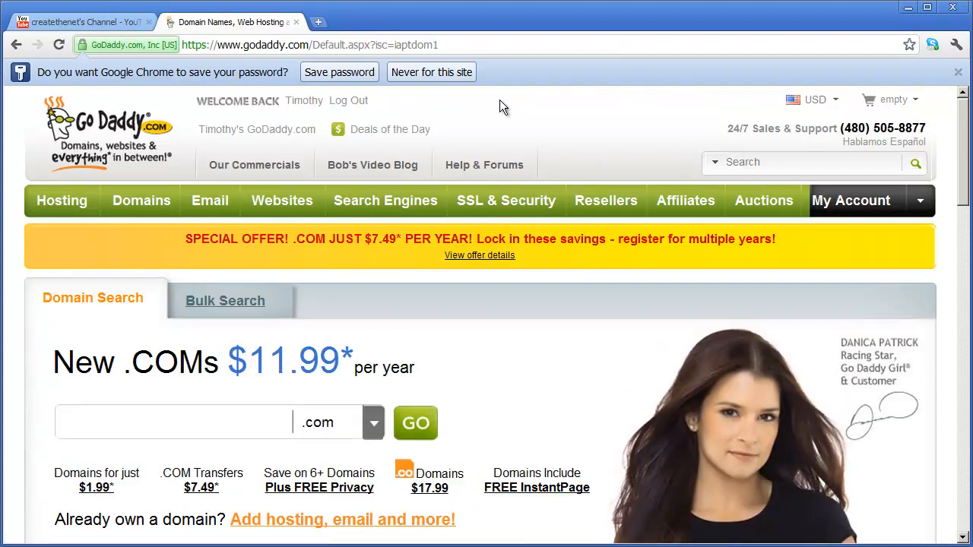
mouse_move(246, 107)
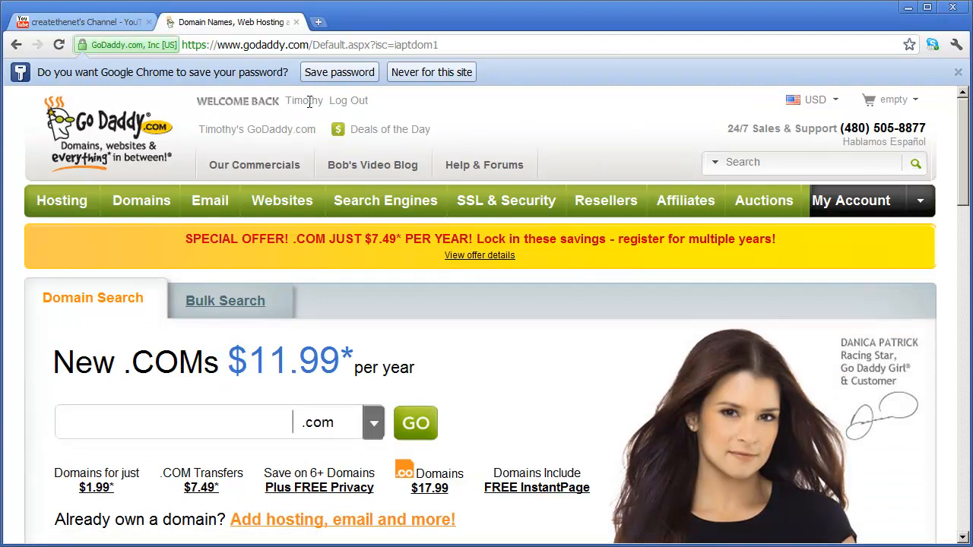
Go to My Account and scroll to the My Products list showing the domain and web hosting
click(175, 422)
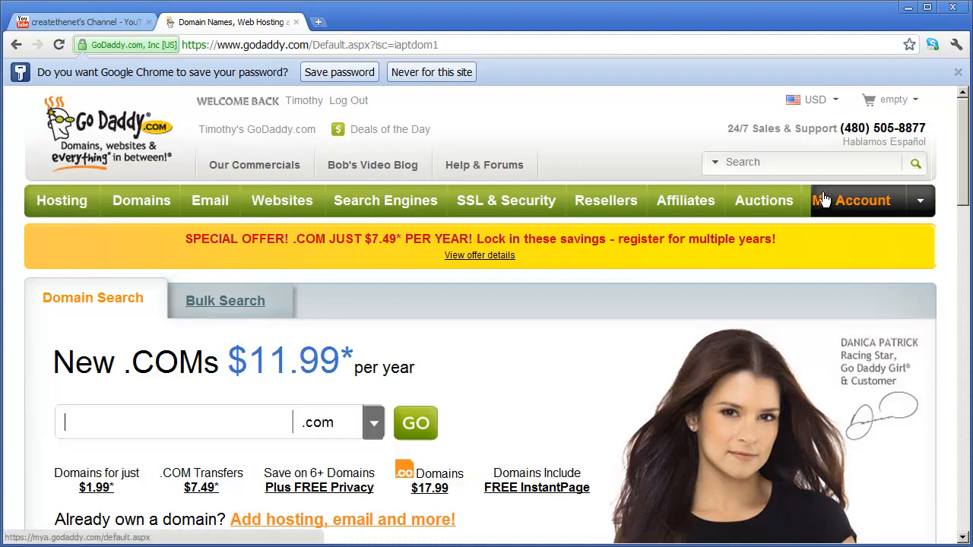
mouse_move(851, 201)
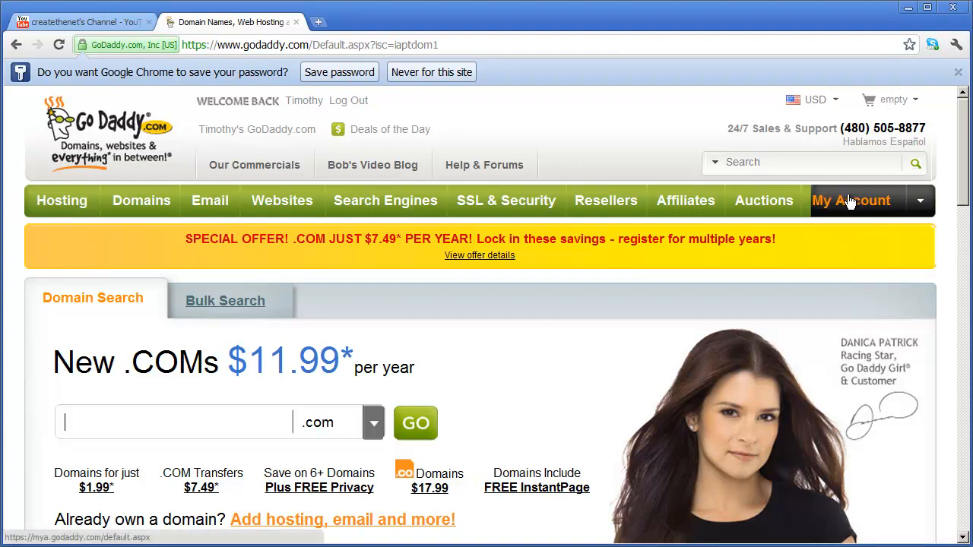
mouse_move(849, 200)
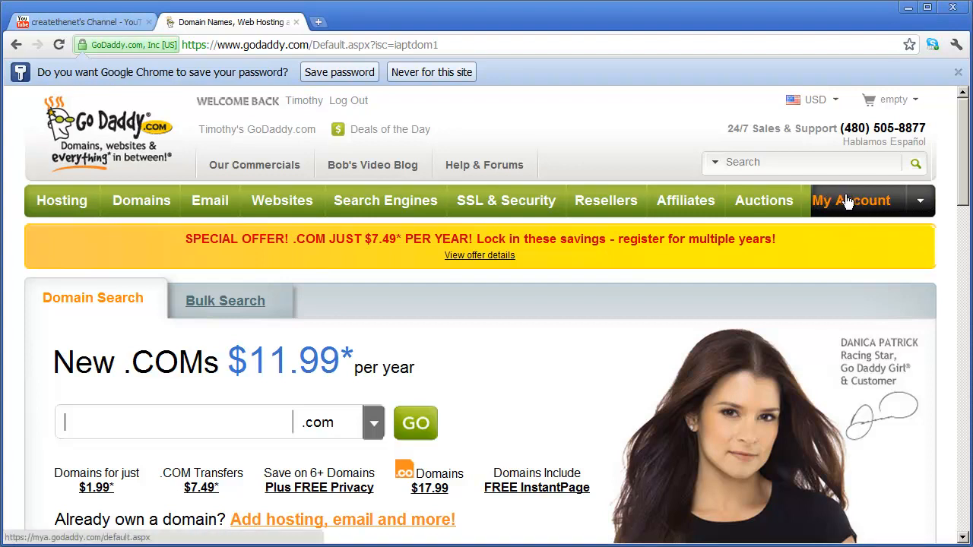
click(851, 201)
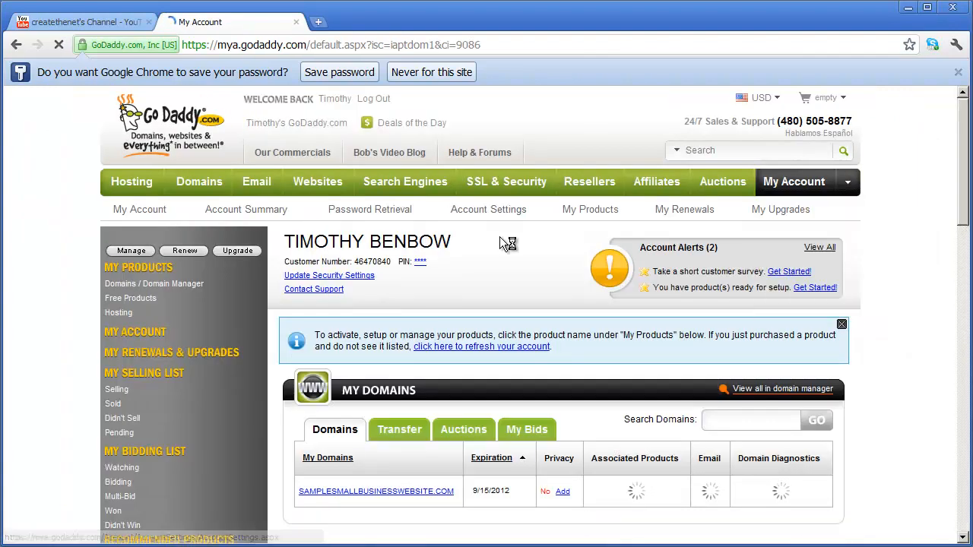
scroll(down, 3)
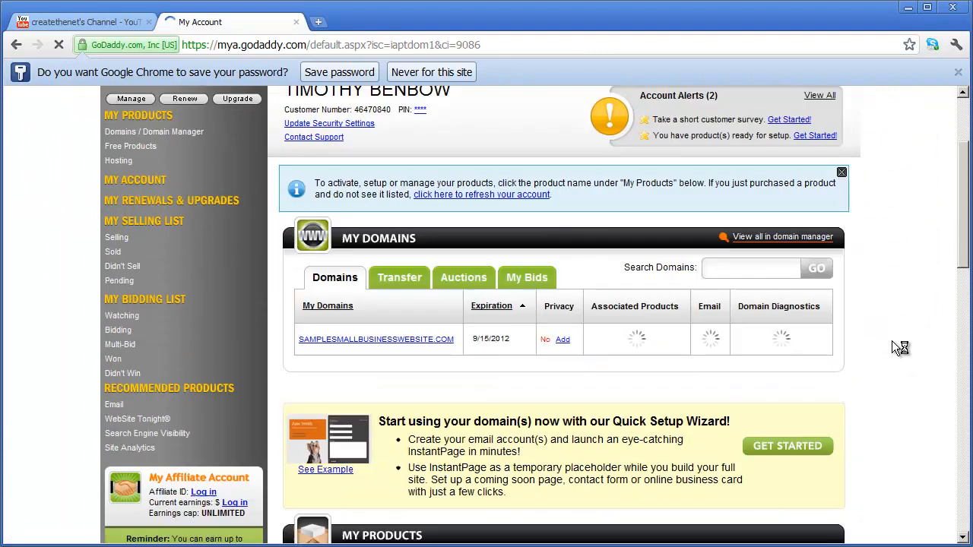
scroll(down, 3)
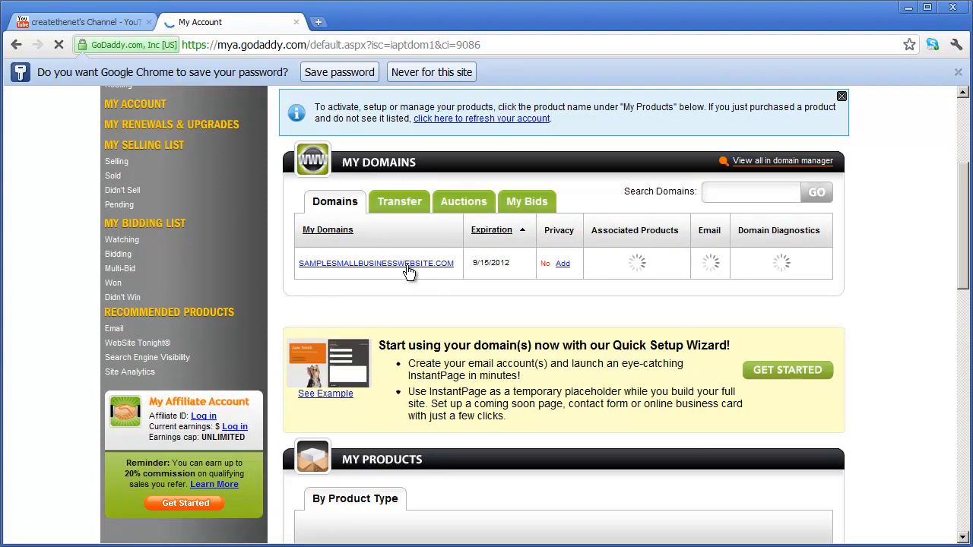
scroll(down, 3)
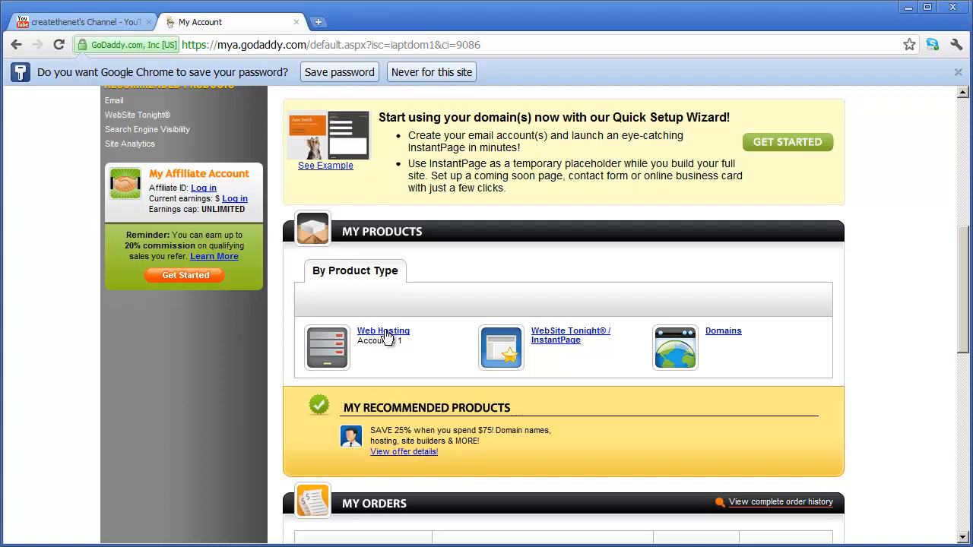
Expand Web Hosting under My Products and view the new Economy Linux account's setup details
click(383, 332)
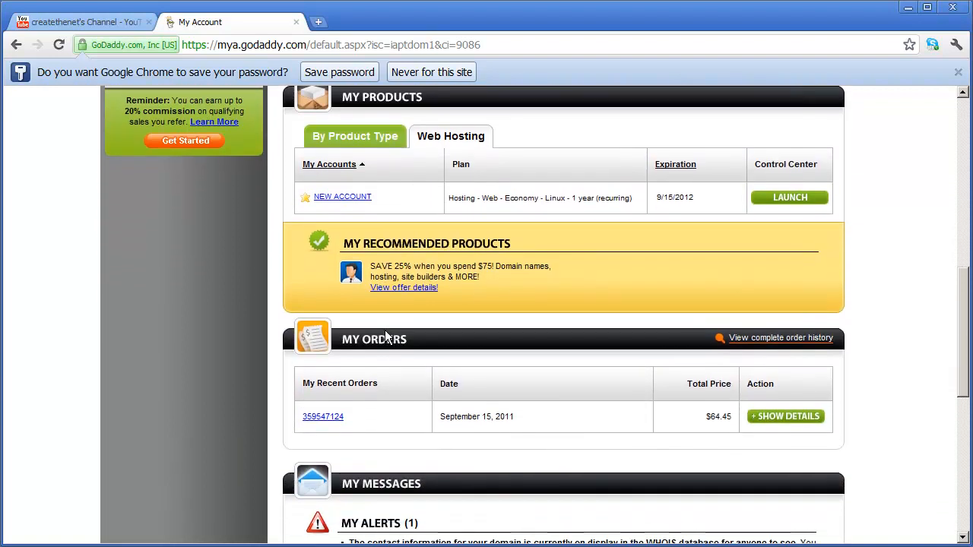
mouse_move(342, 198)
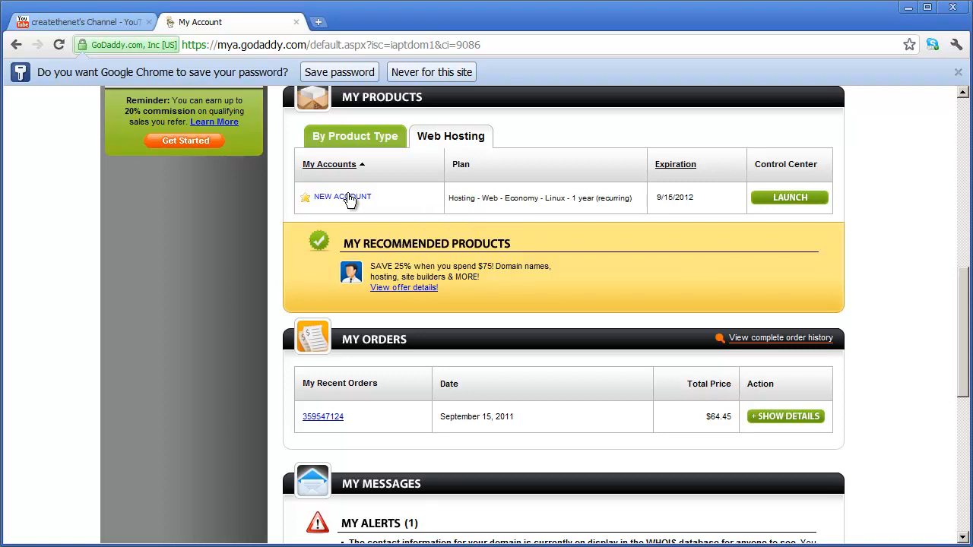
click(342, 197)
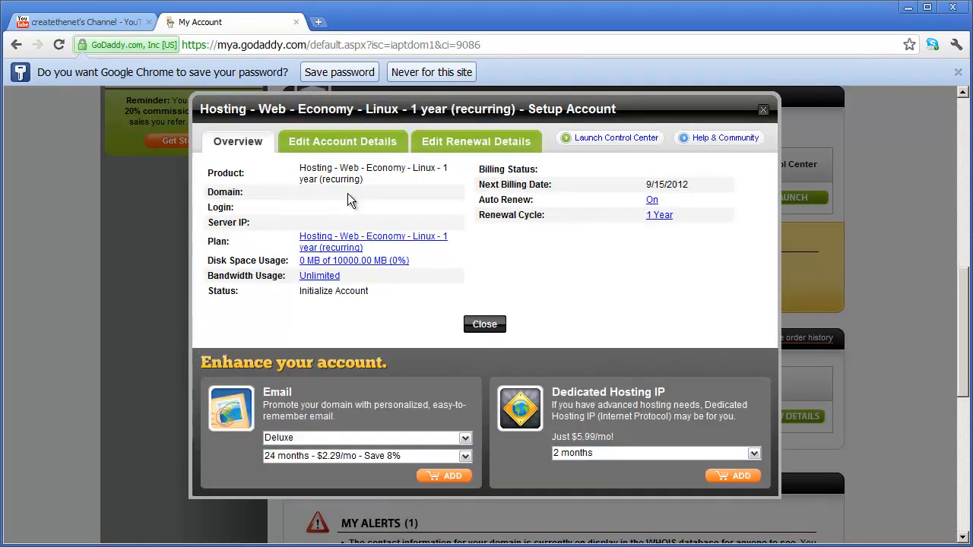
mouse_move(454, 210)
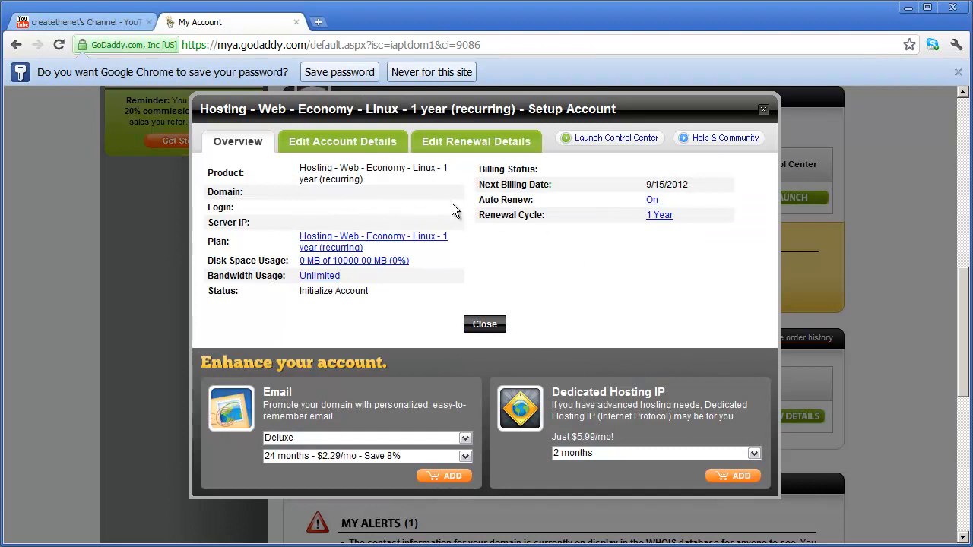
mouse_move(600, 277)
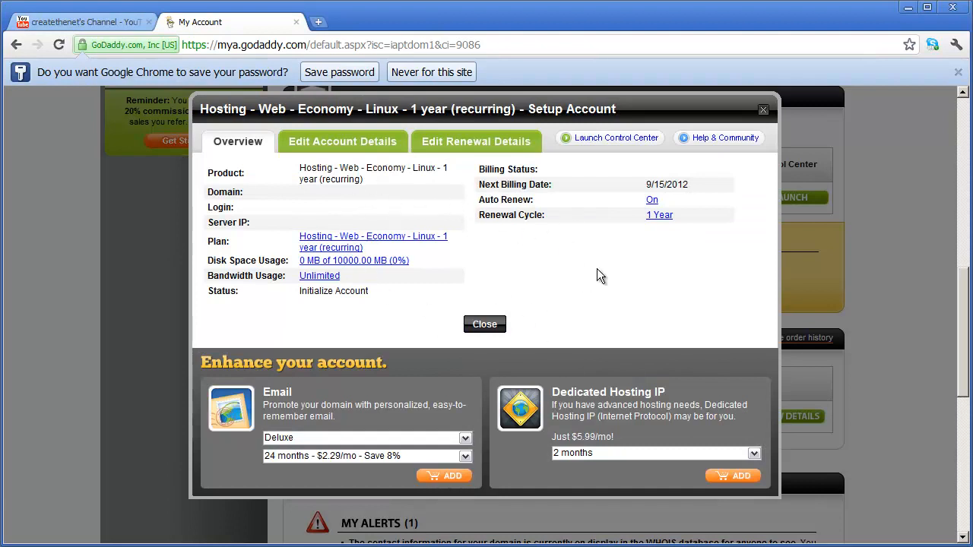
mouse_move(568, 252)
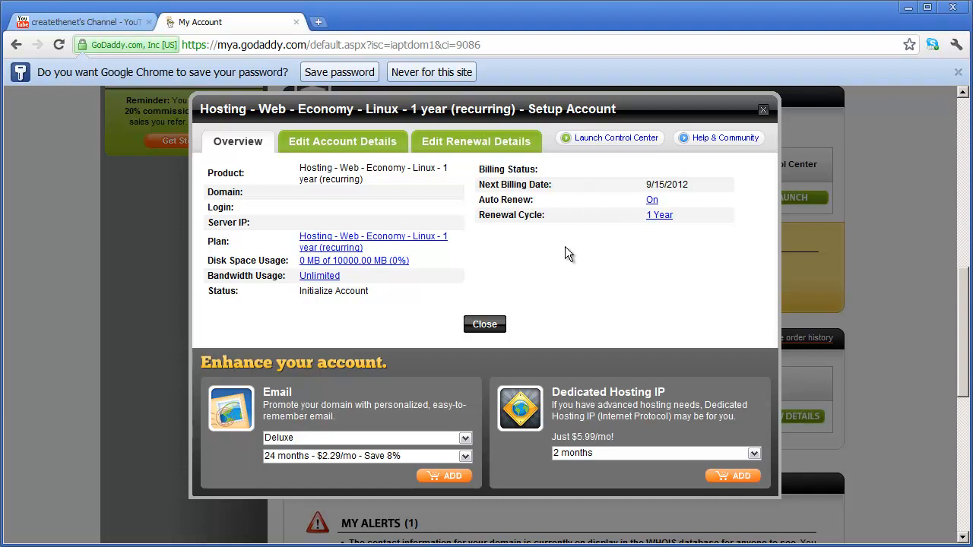
mouse_move(532, 255)
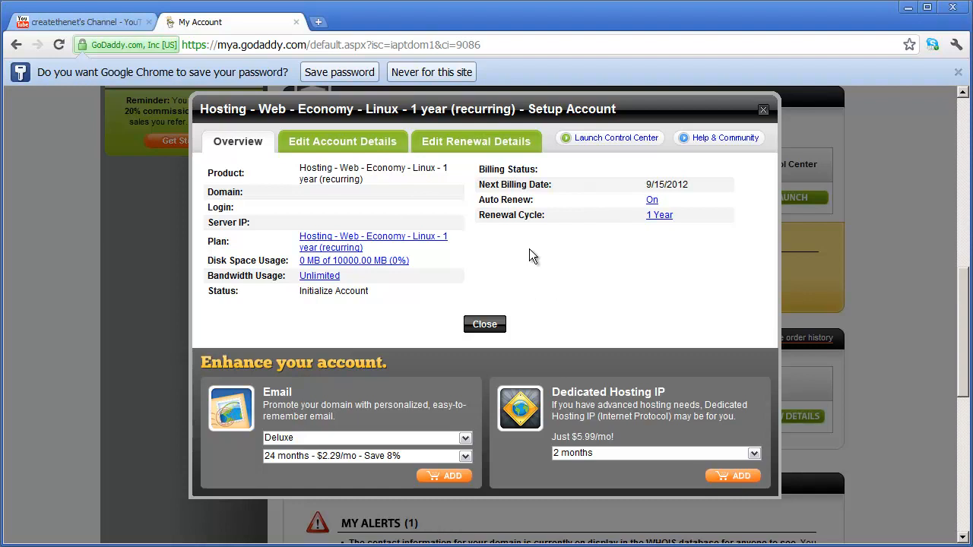
mouse_move(471, 141)
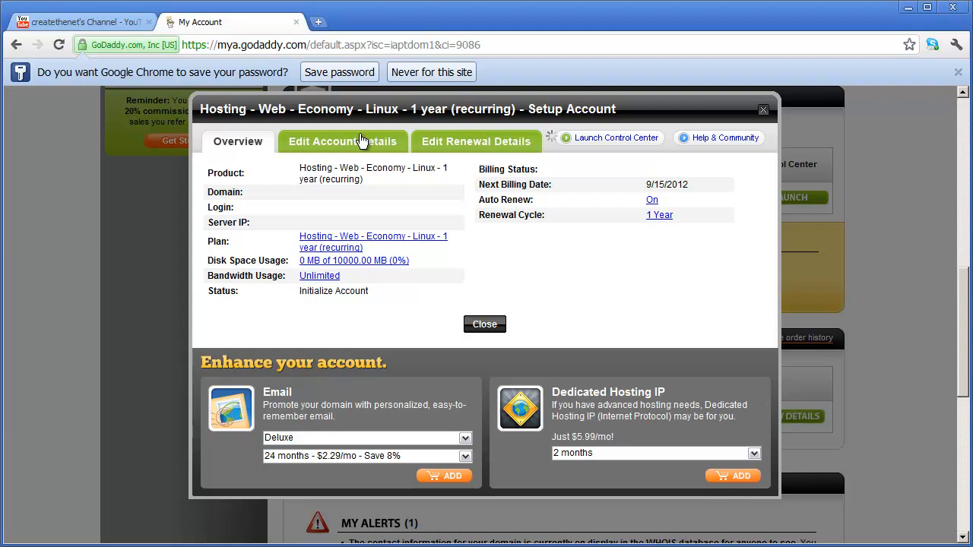
Review the hosting account's plan and renewal settings (auto-renew on), then close the details window
click(342, 141)
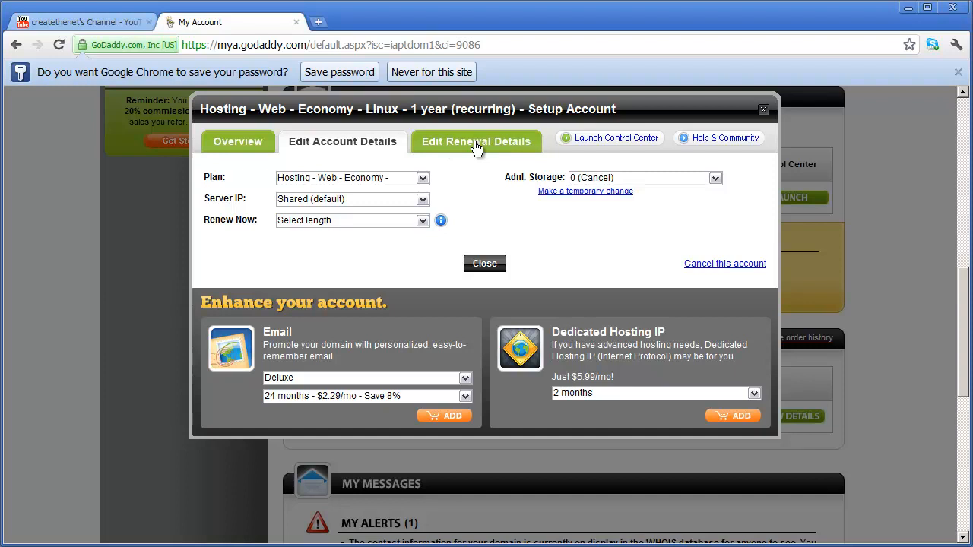
click(476, 142)
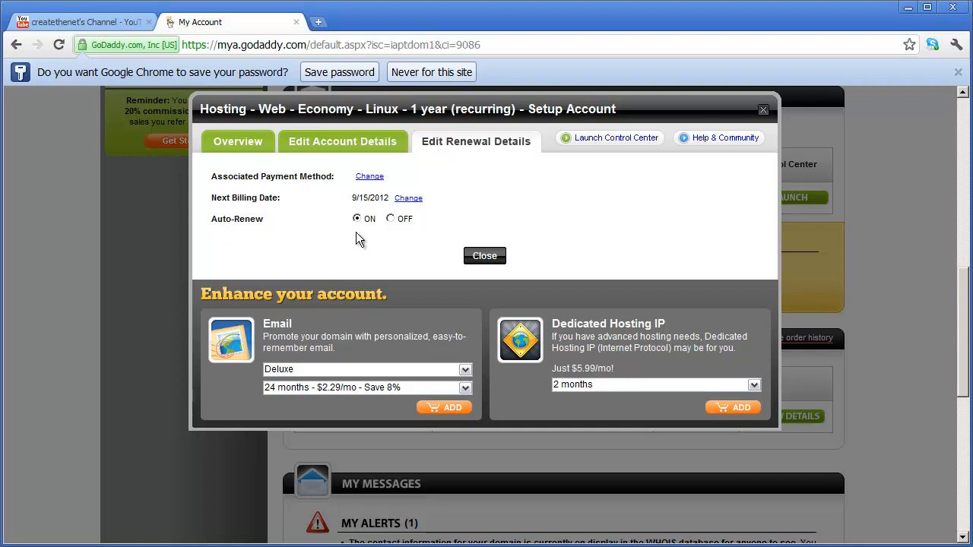
mouse_move(383, 244)
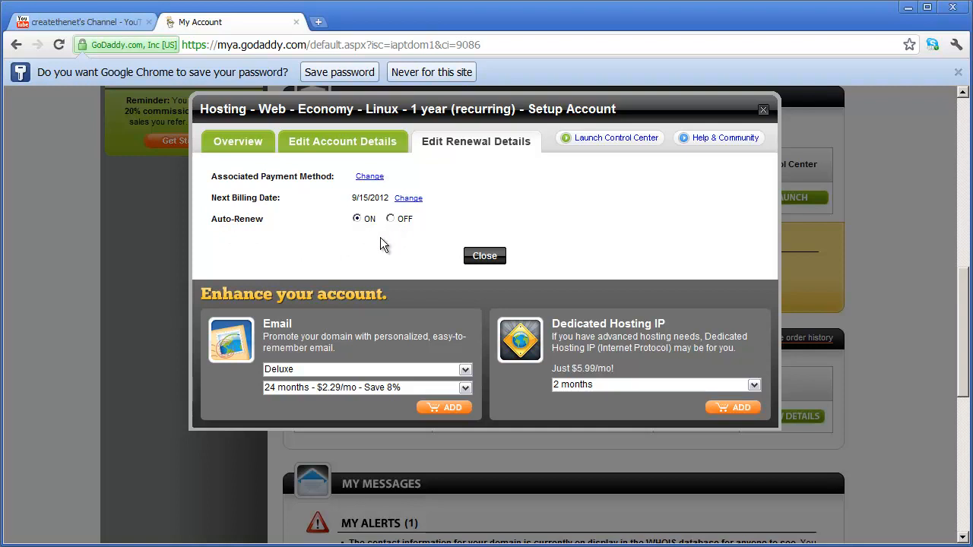
mouse_move(383, 258)
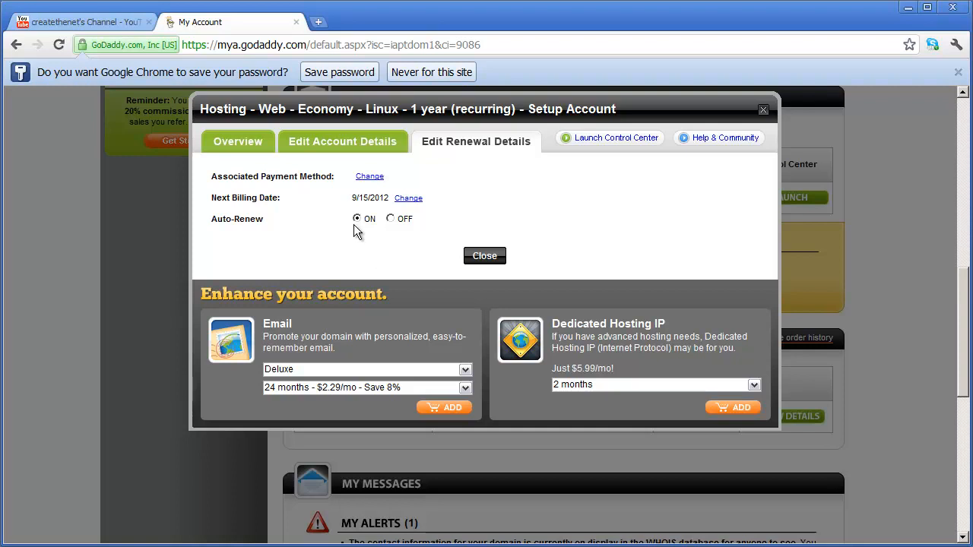
mouse_move(370, 231)
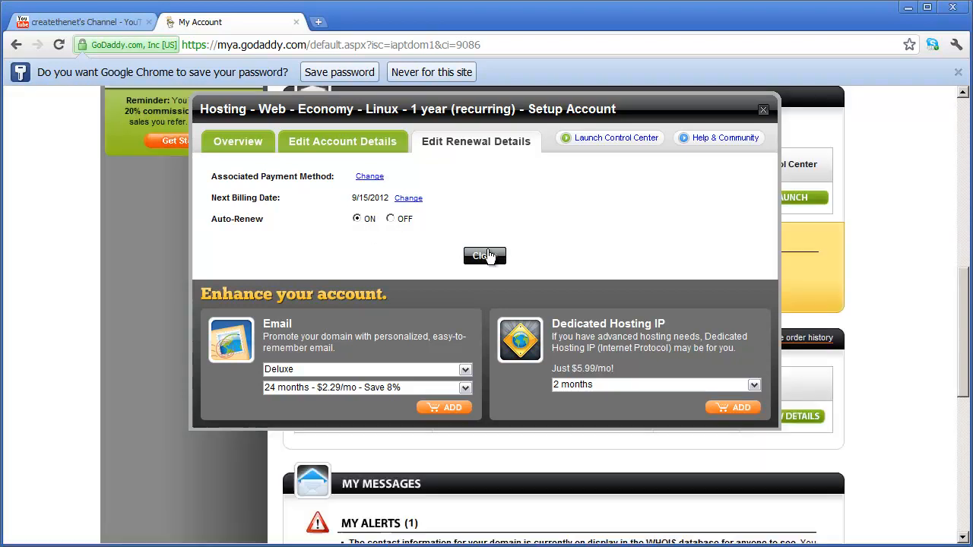
click(484, 255)
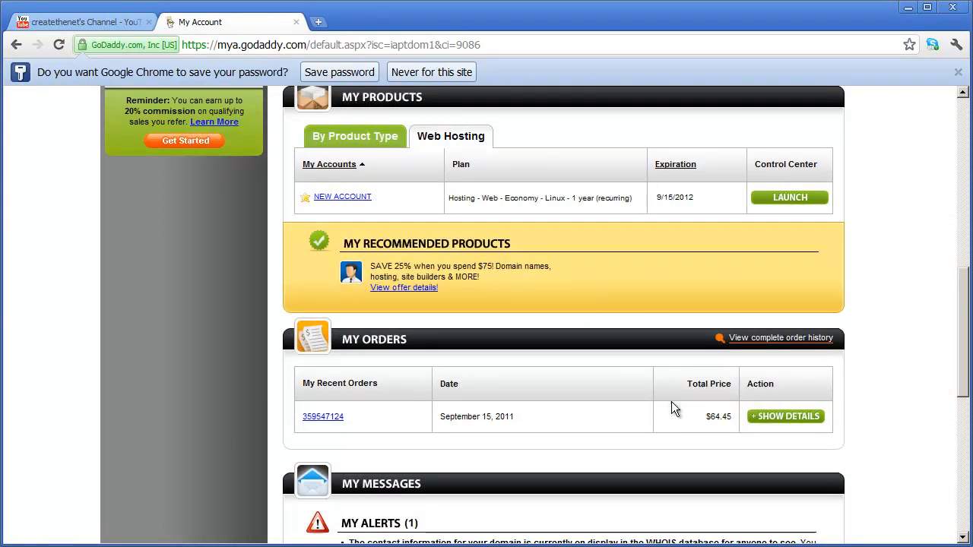
mouse_move(585, 310)
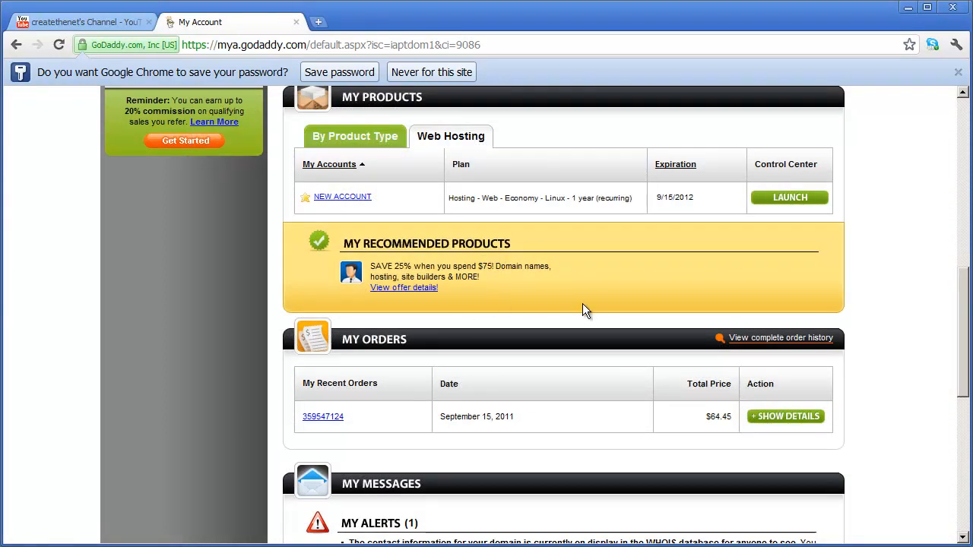
mouse_move(594, 365)
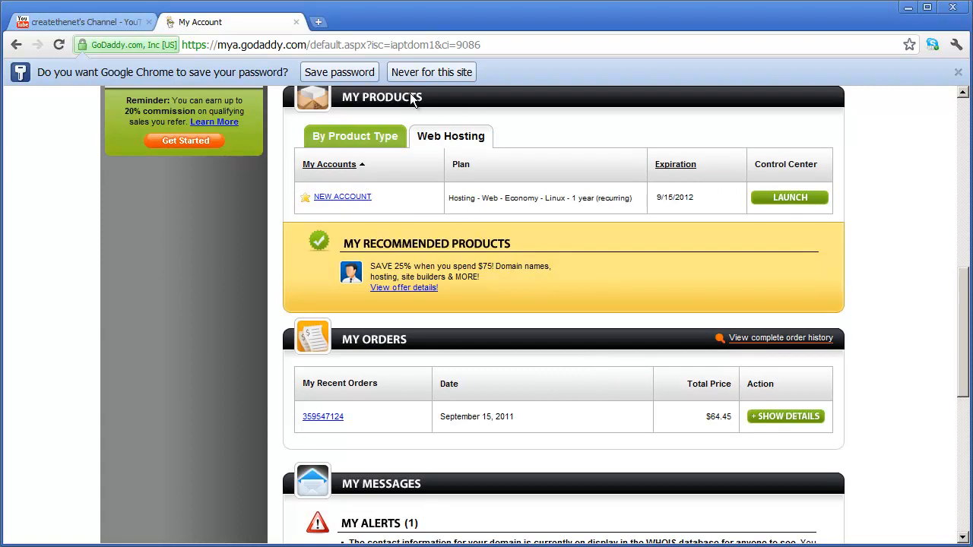
mouse_move(354, 200)
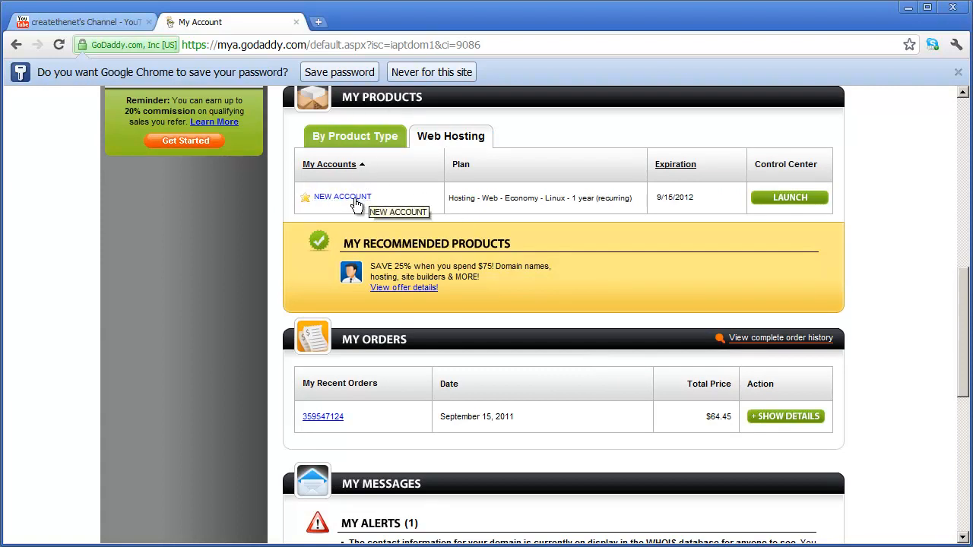
mouse_move(789, 197)
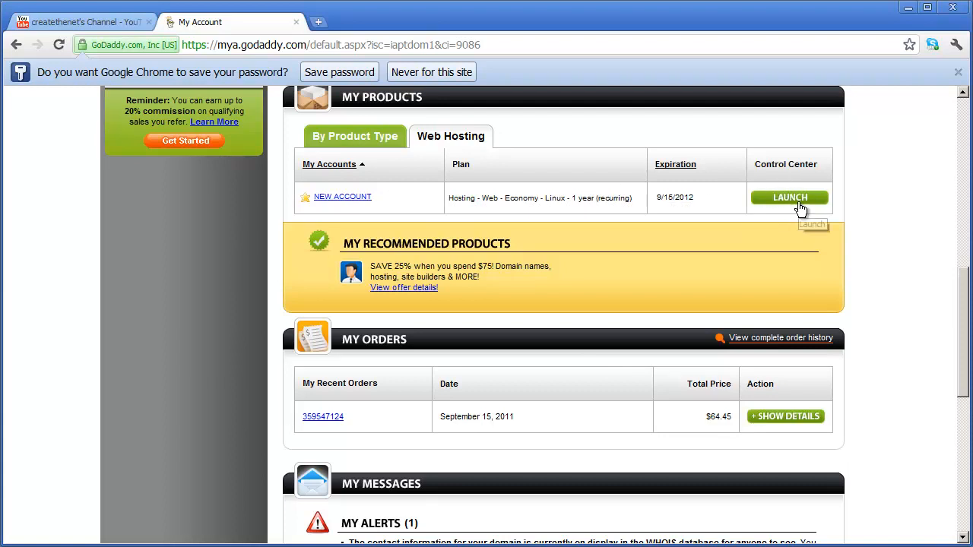
Launch the Hosting Control Center setup form showing samplesmallbusinesswebsite.com and a suggested FTP user name
click(788, 197)
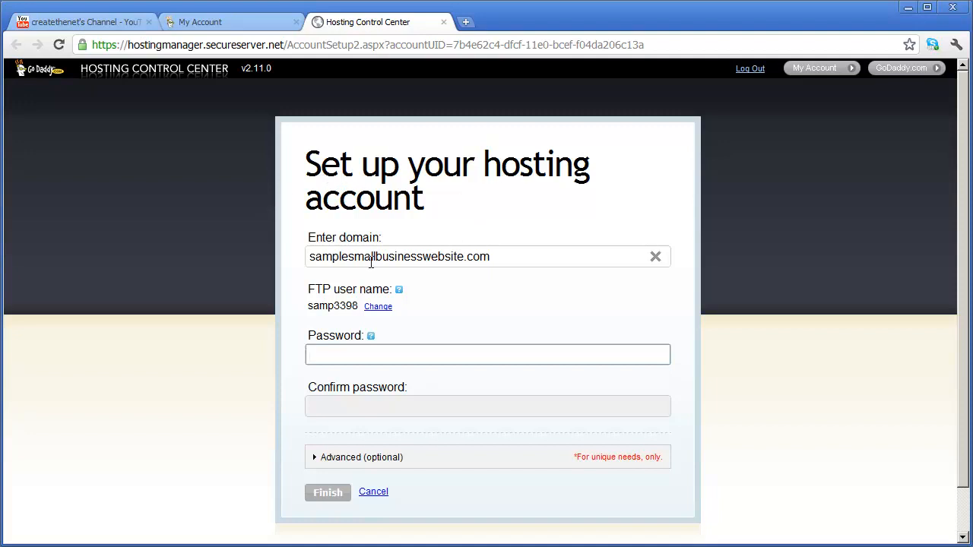
click(487, 256)
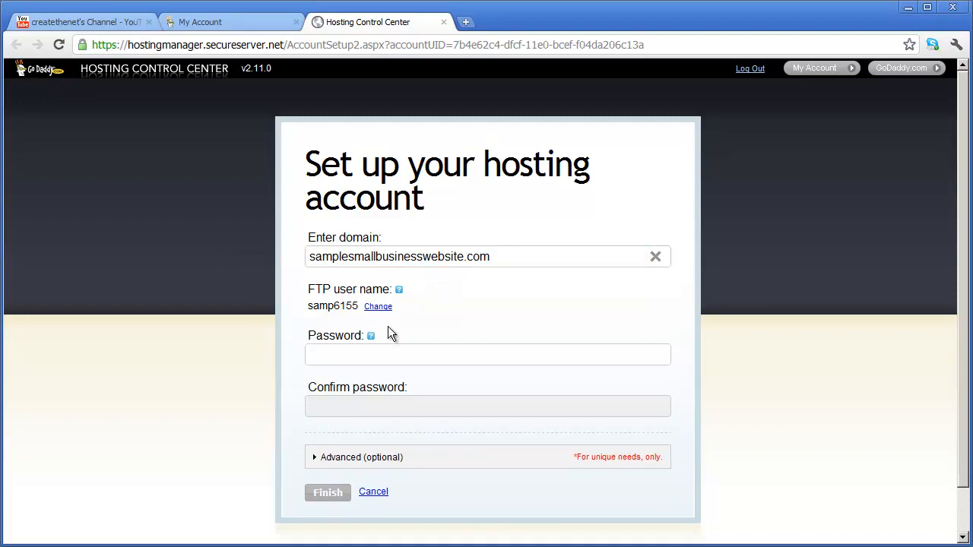
mouse_move(341, 302)
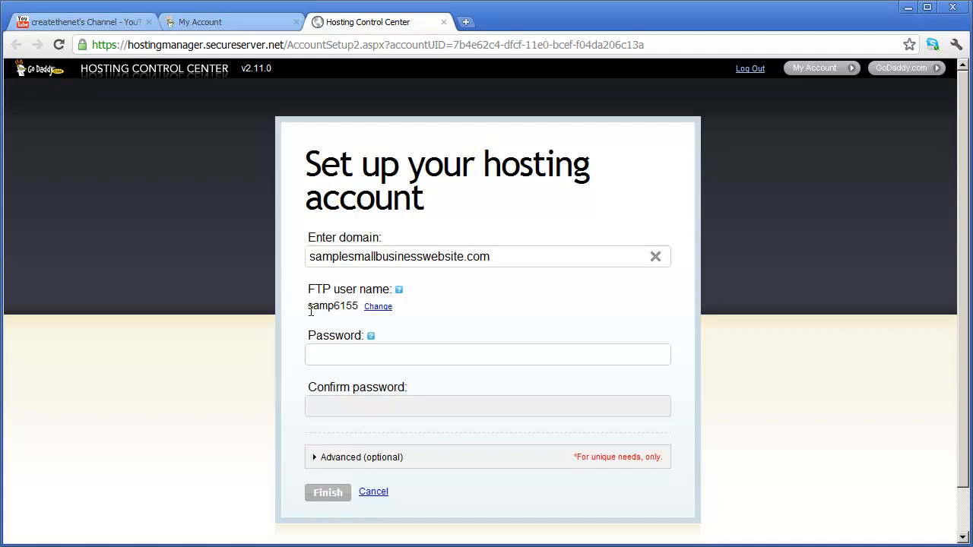
double_click(331, 305)
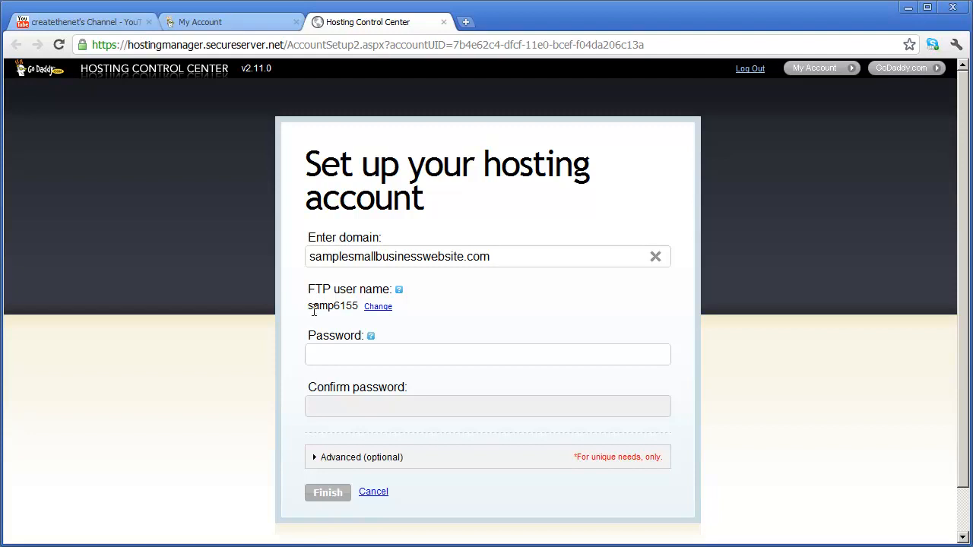
click(377, 305)
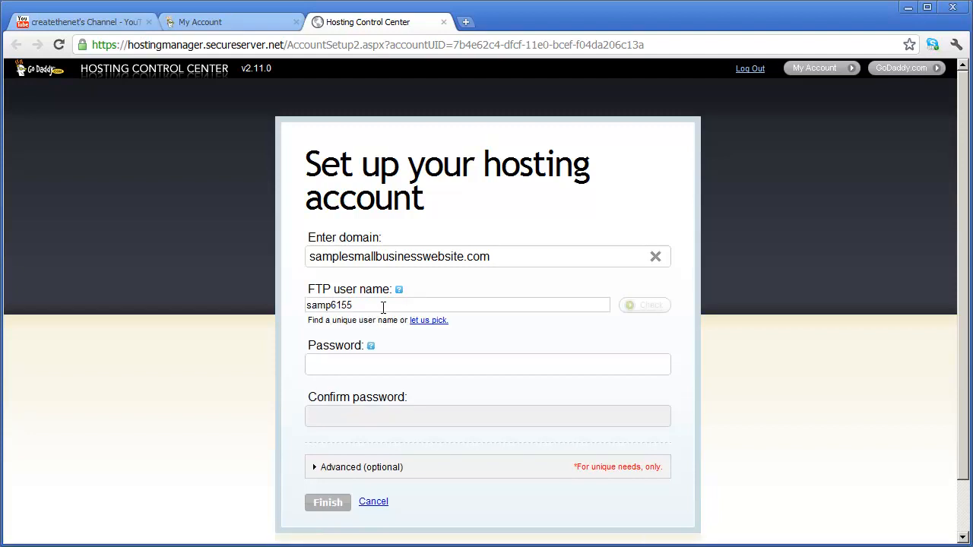
click(456, 304)
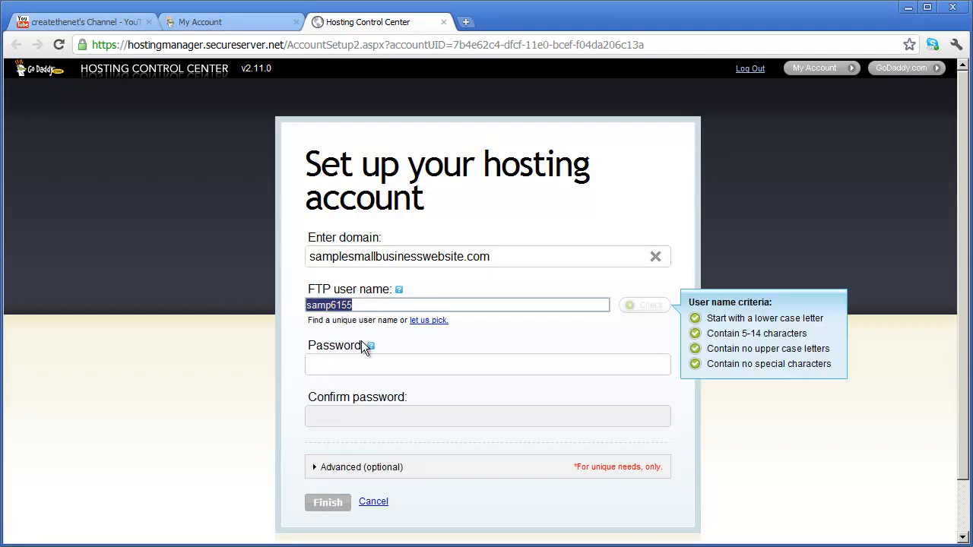
text(timothyb)
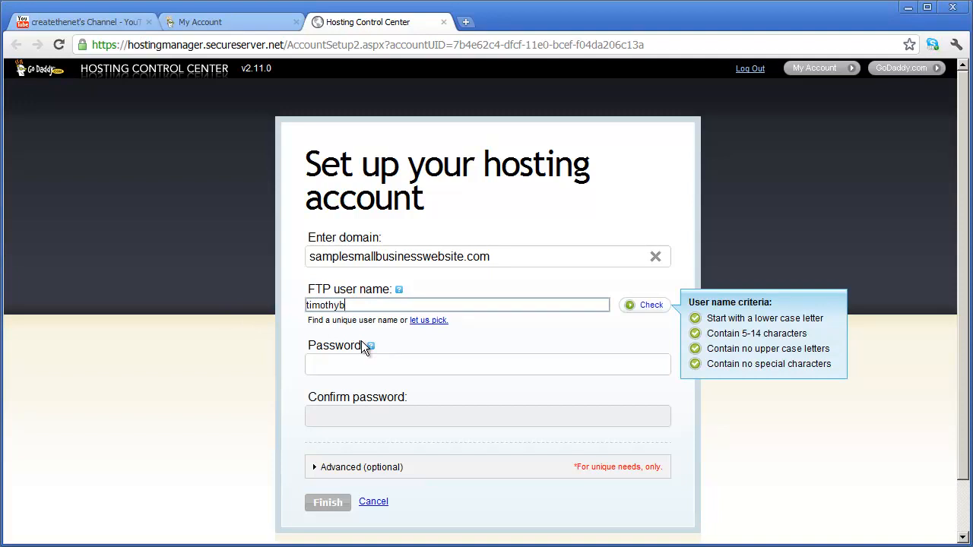
text(92834)
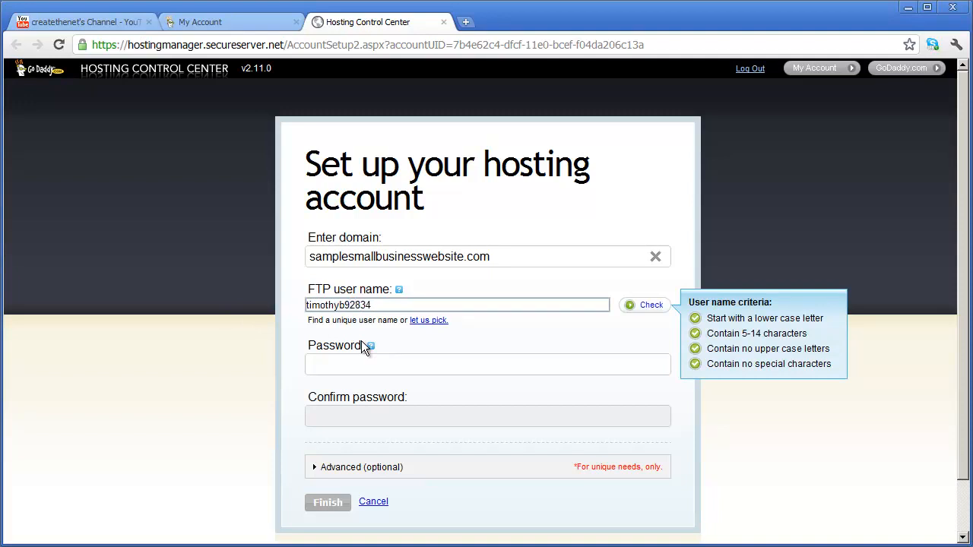
click(644, 304)
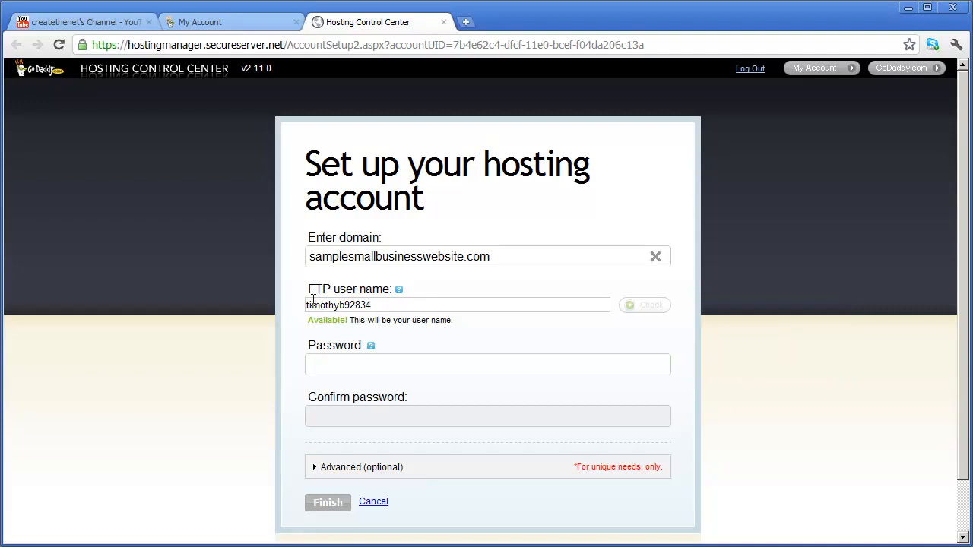
Enter a matching FTP password in Password and Confirm password and finish the hosting setup
click(486, 365)
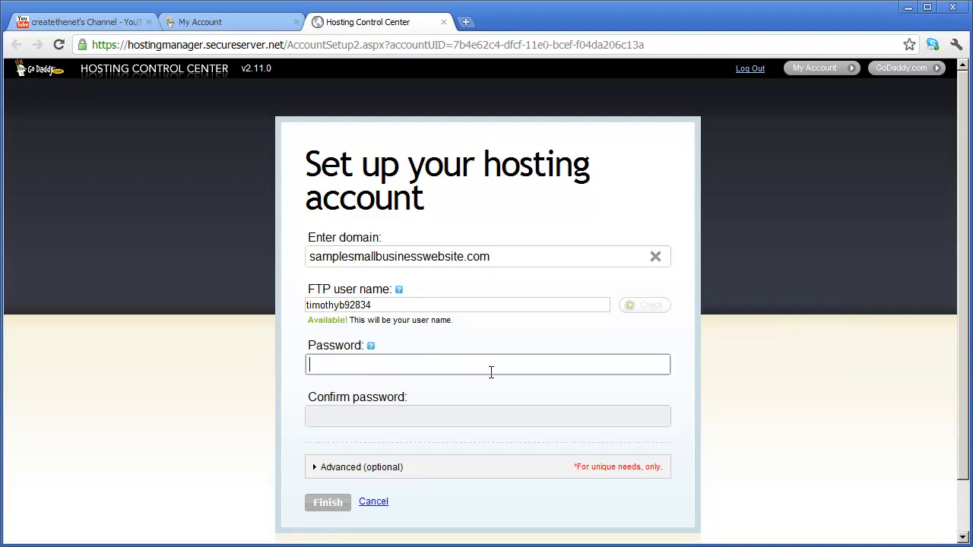
text(•)
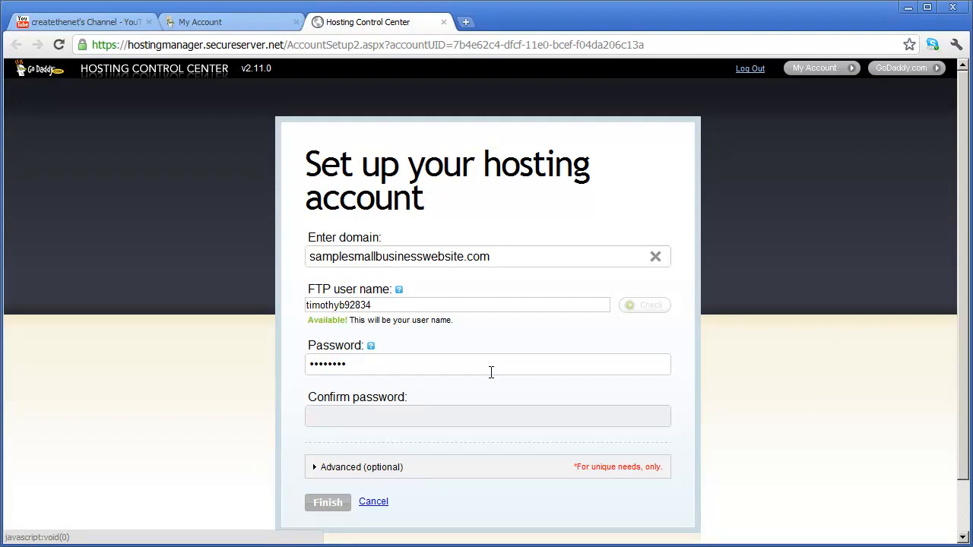
mouse_move(401, 372)
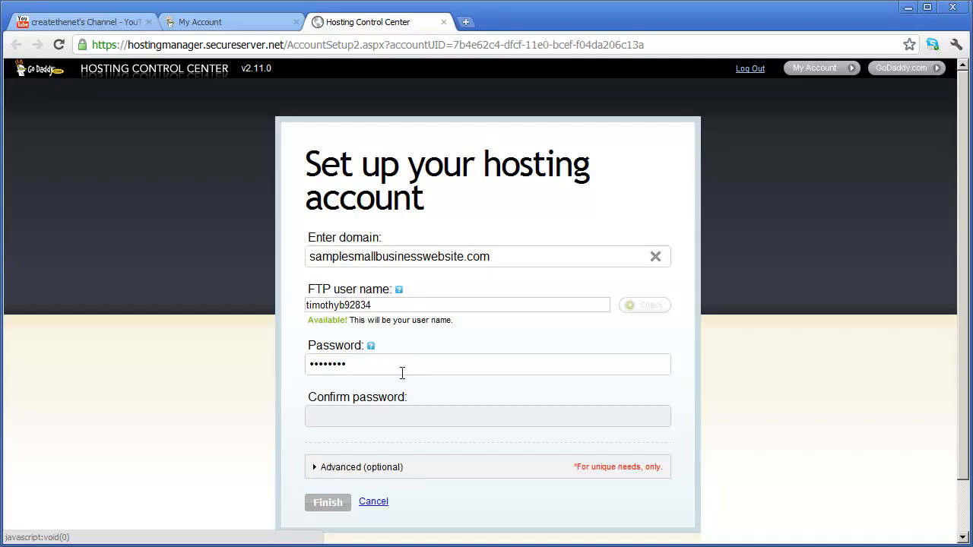
mouse_move(377, 378)
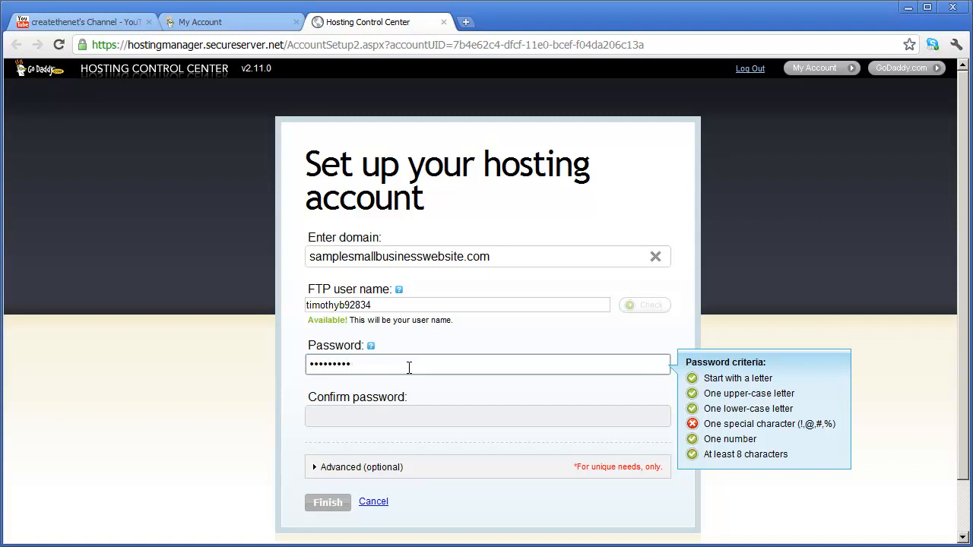
text(•)
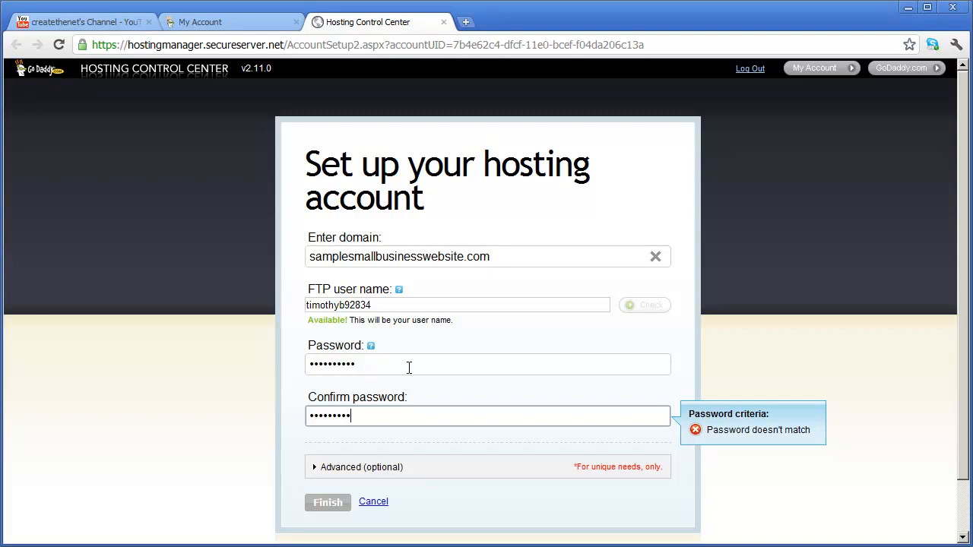
text(•)
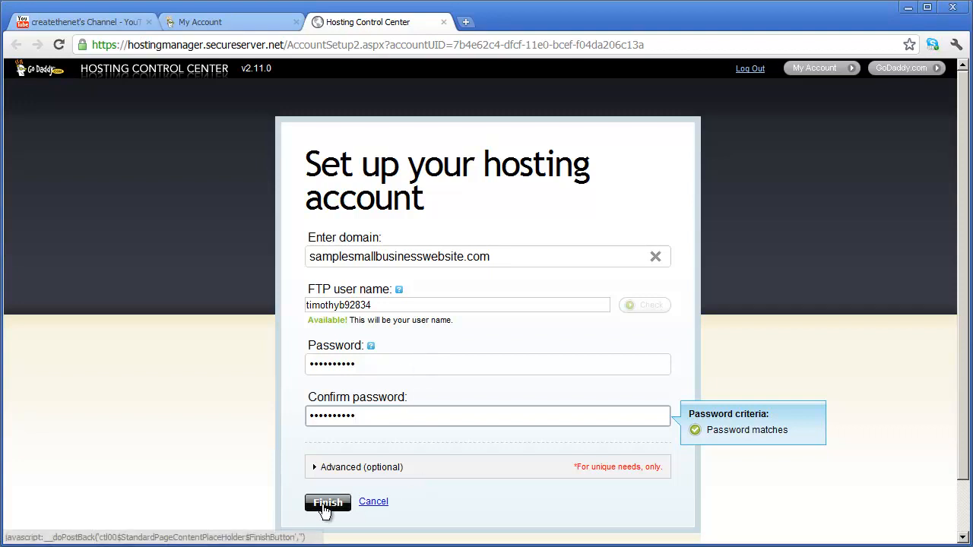
click(329, 505)
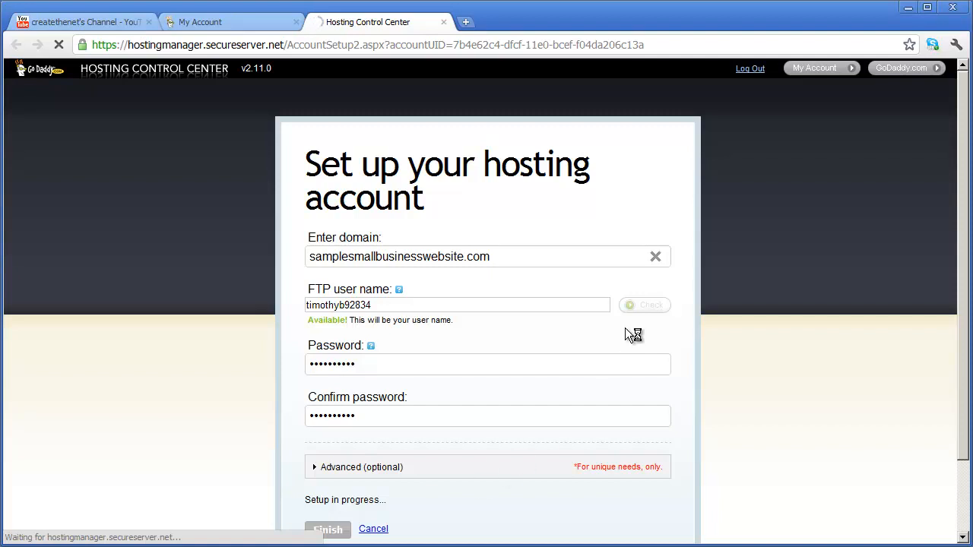
Scroll the Setup complete page to read the domain, FTP user name, password note and host name
click(328, 529)
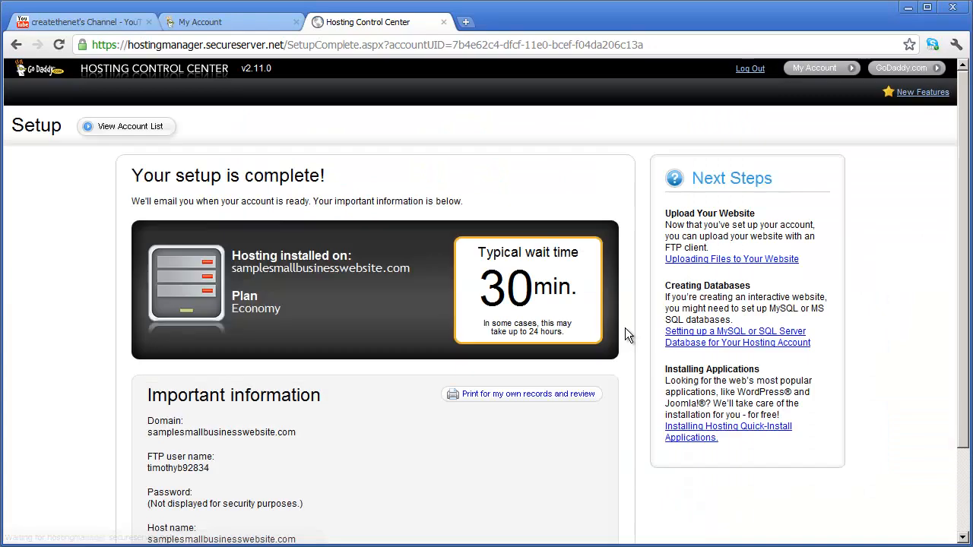
mouse_move(550, 274)
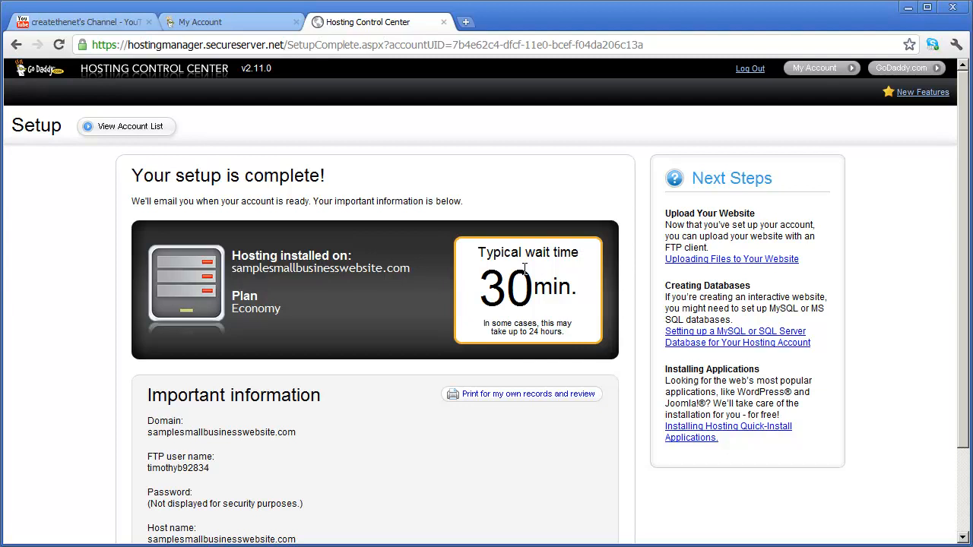
mouse_move(261, 433)
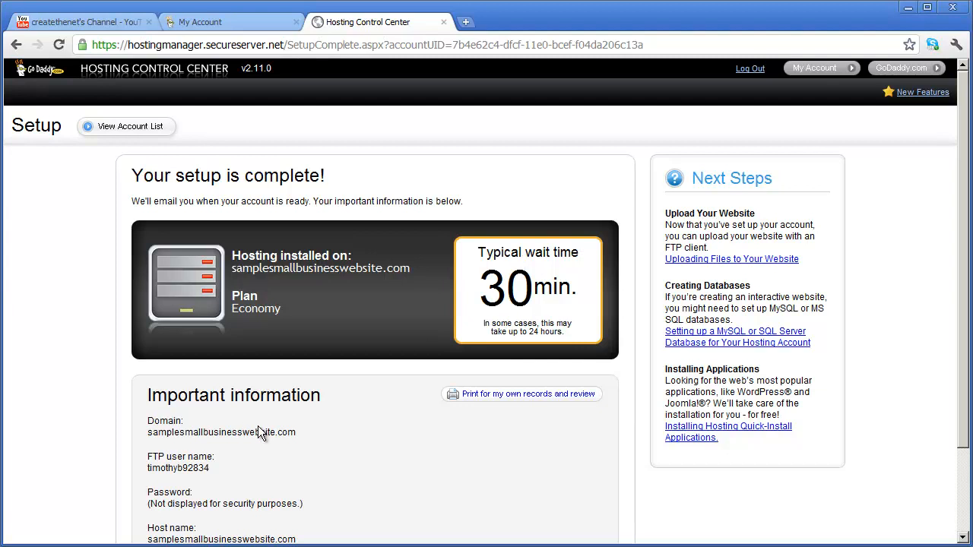
scroll(down, 3)
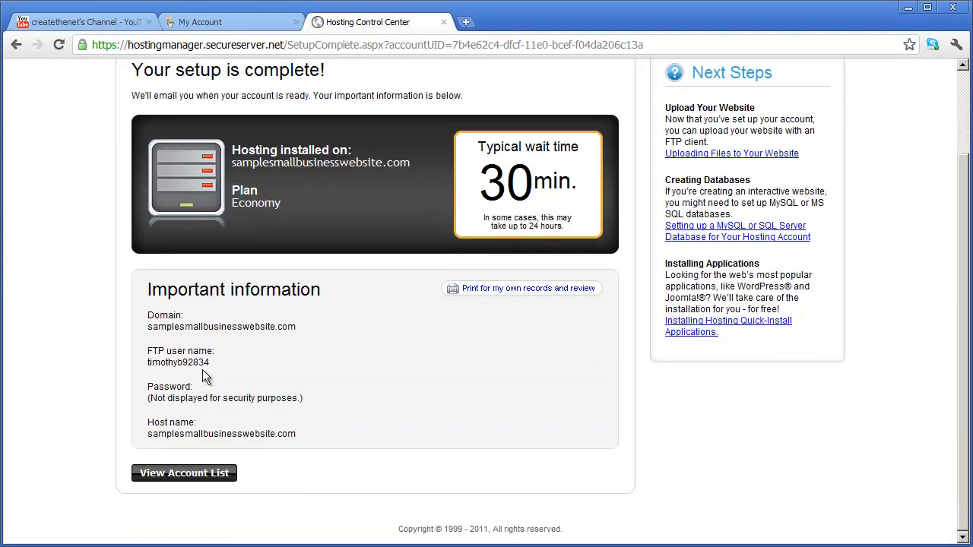
mouse_move(207, 410)
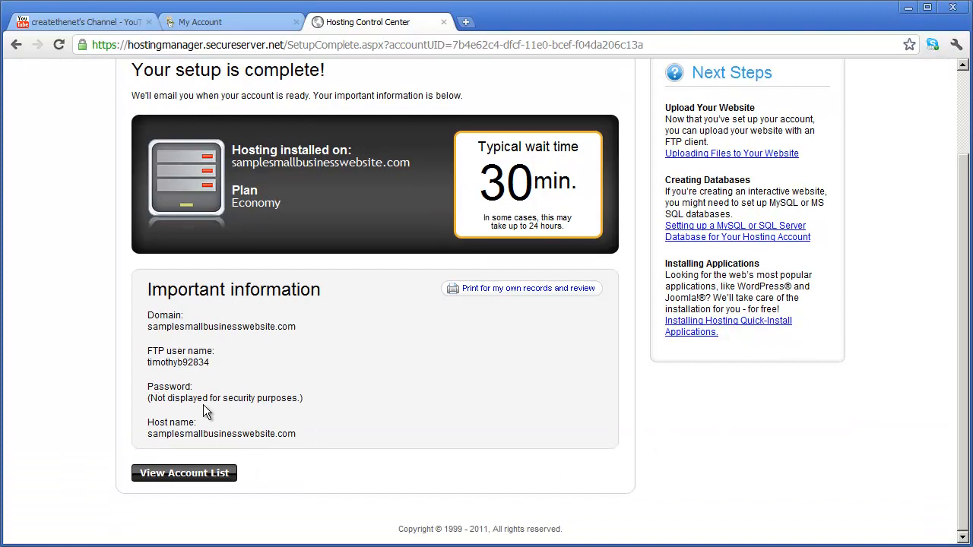
mouse_move(348, 427)
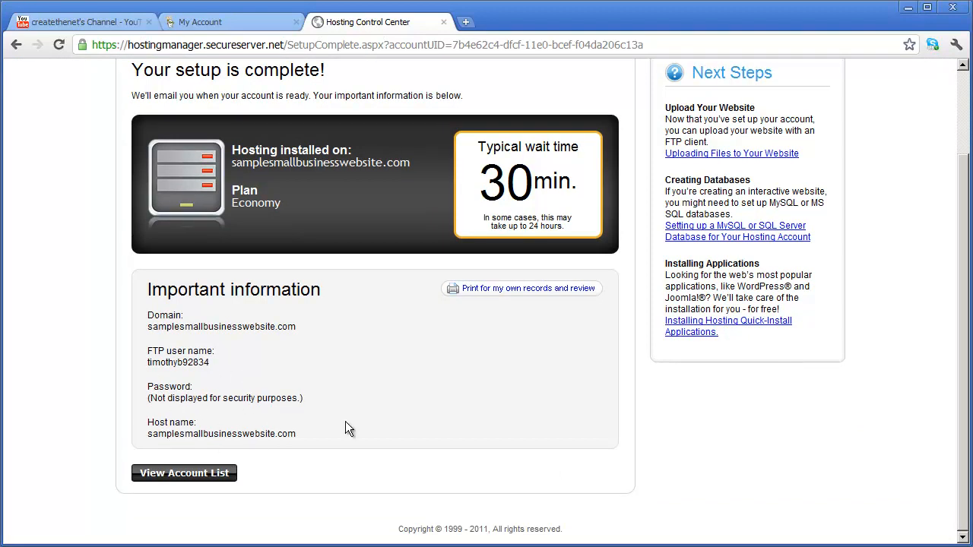
mouse_move(362, 432)
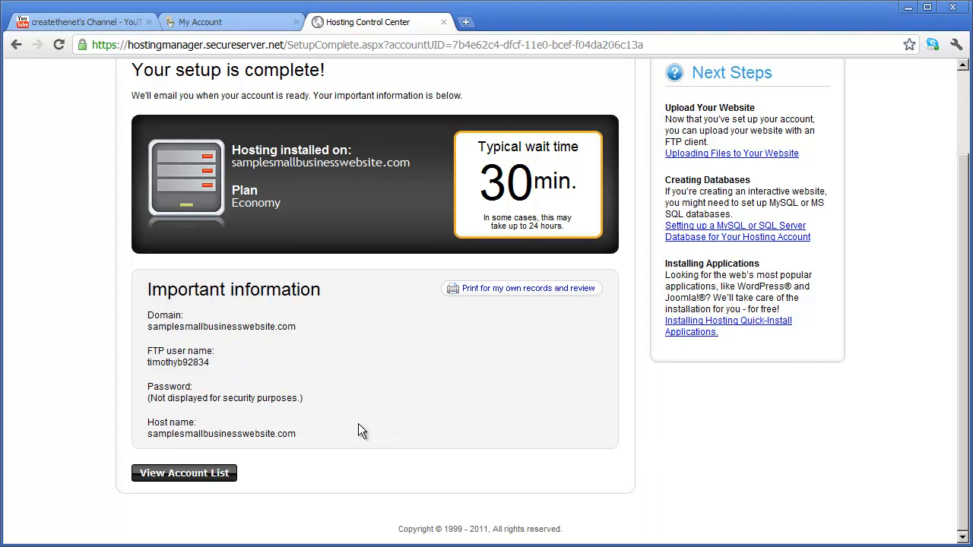